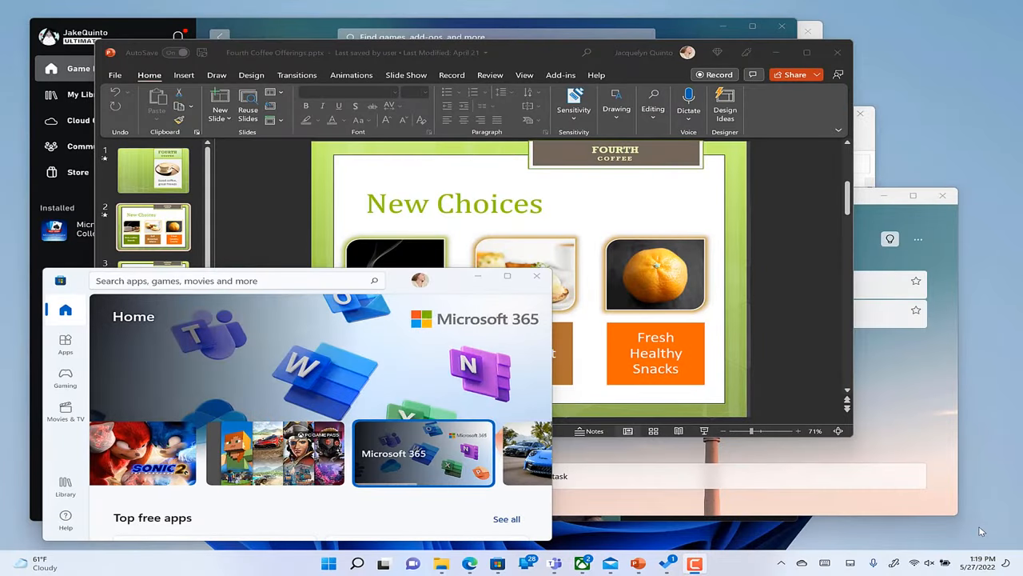
mouse_move(589, 353)
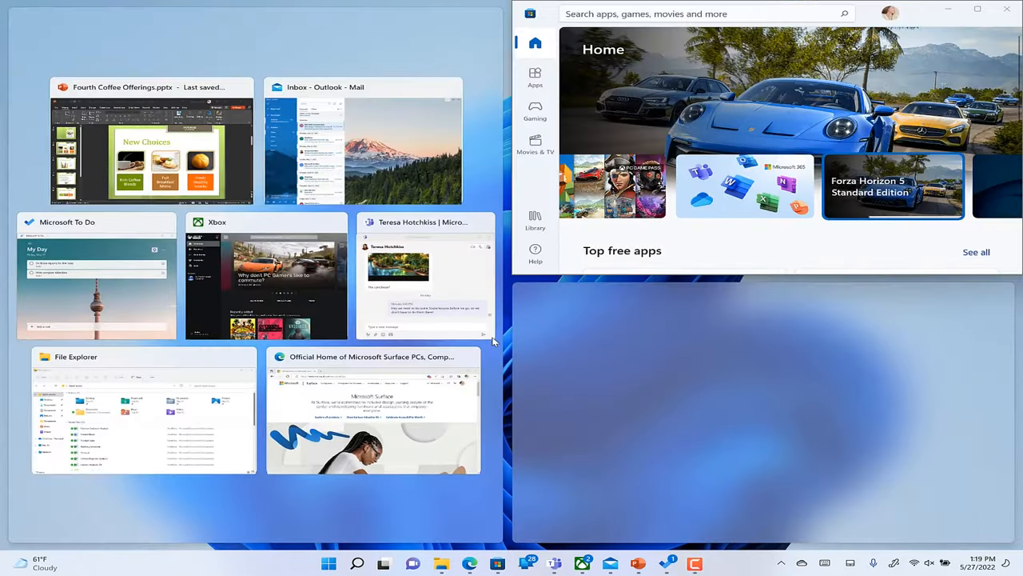
mouse_move(211, 152)
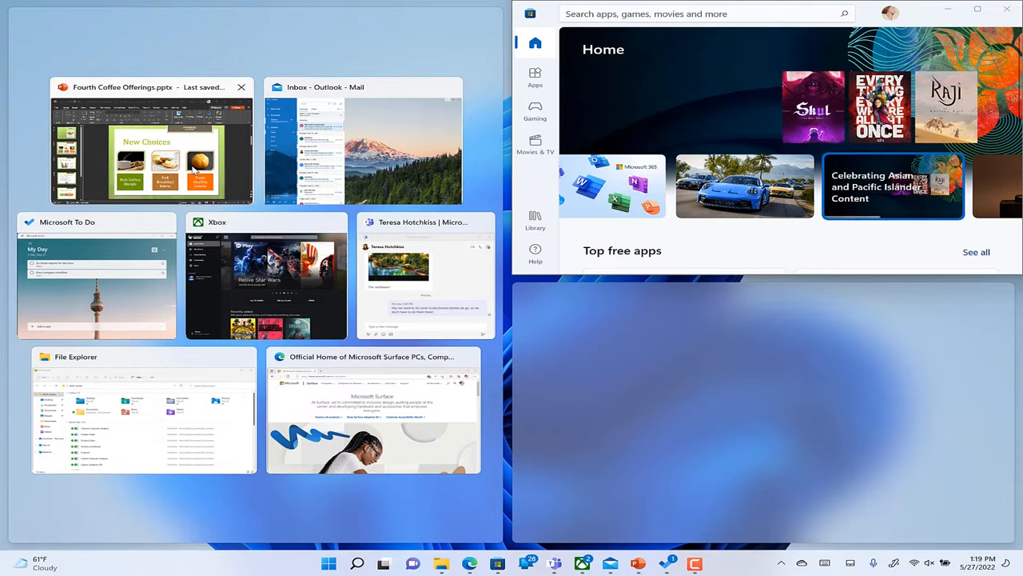
Step: Place the PowerPoint presentation in the left zone to complete the three-window snap layout
left_click(147, 144)
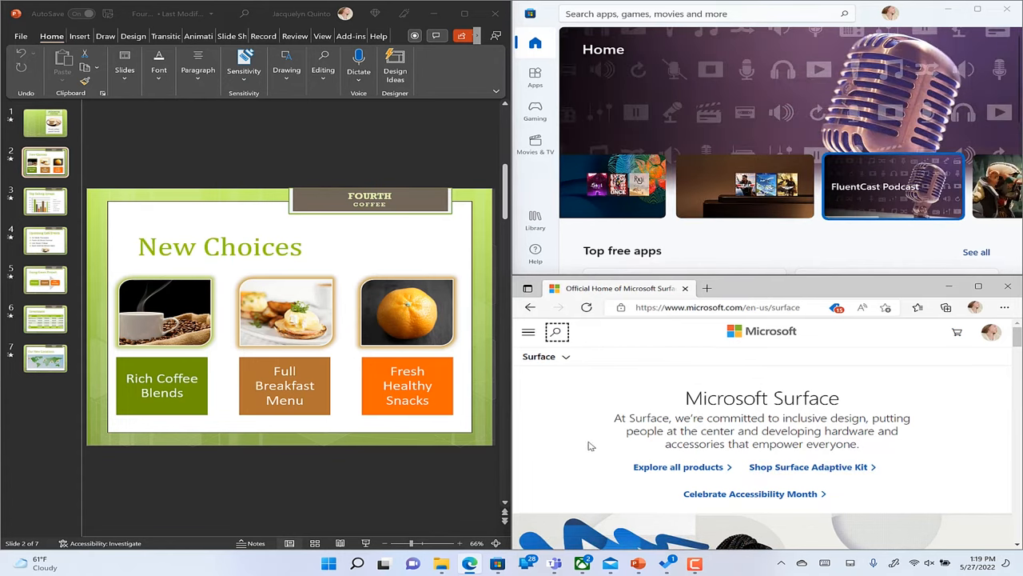
Step: Bring Microsoft To Do forward over the Mail and File Explorer snap group on the left
left_click(665, 561)
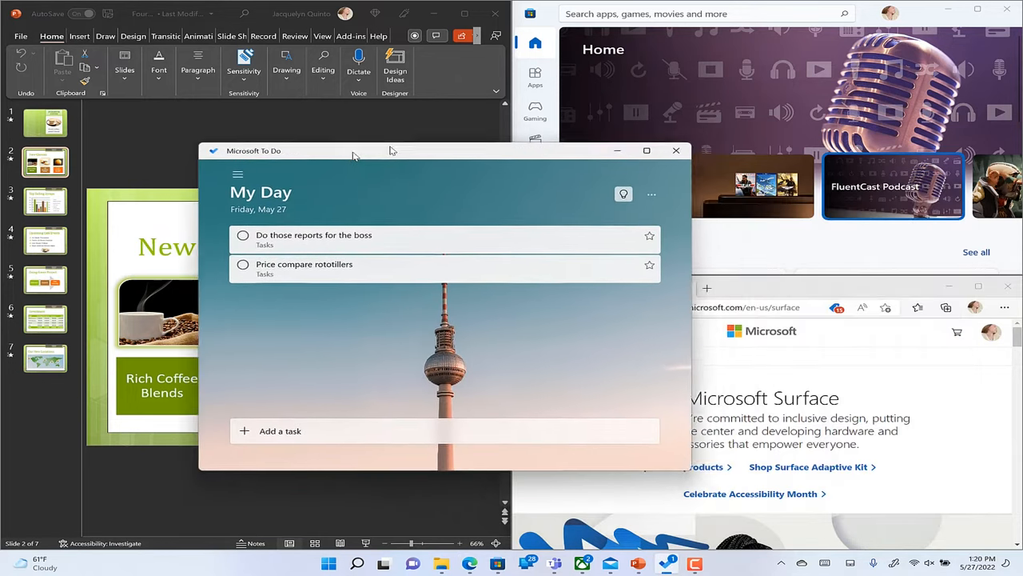
left_click(646, 150)
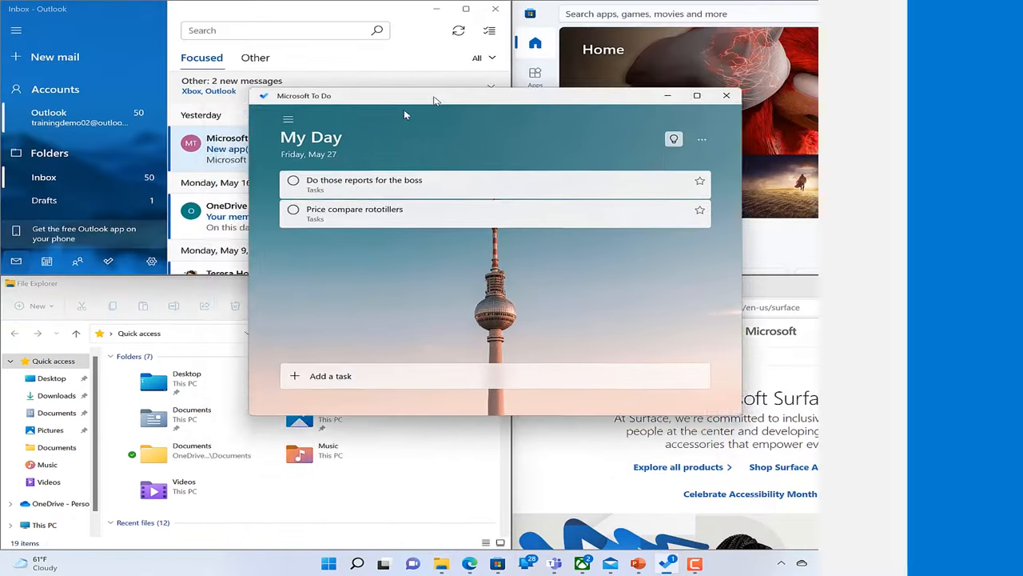
Step: Minimize all windows so only the desktop wallpaper and taskbar remain
left_click(336, 561)
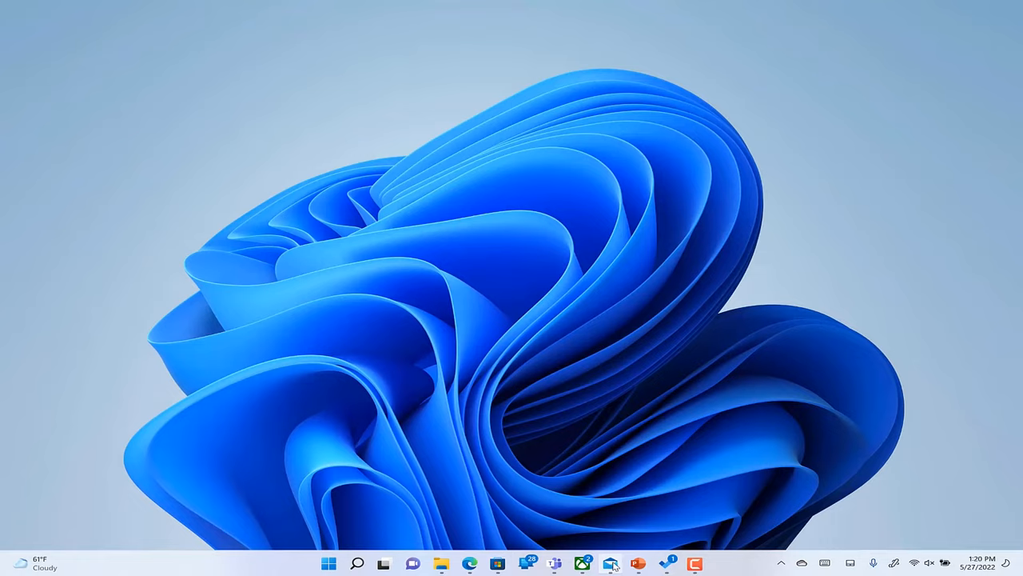
left_click(609, 560)
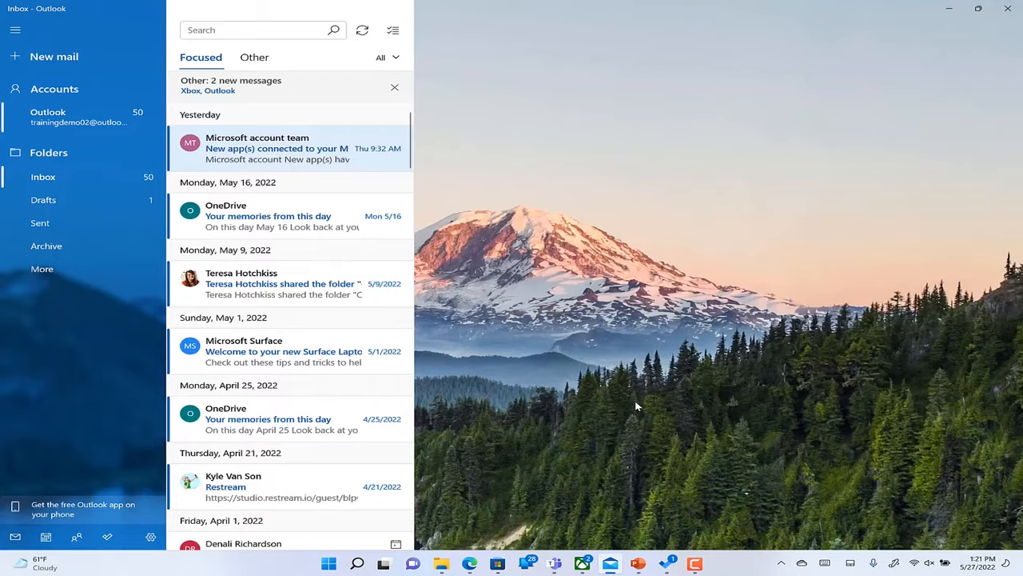
mouse_move(489, 563)
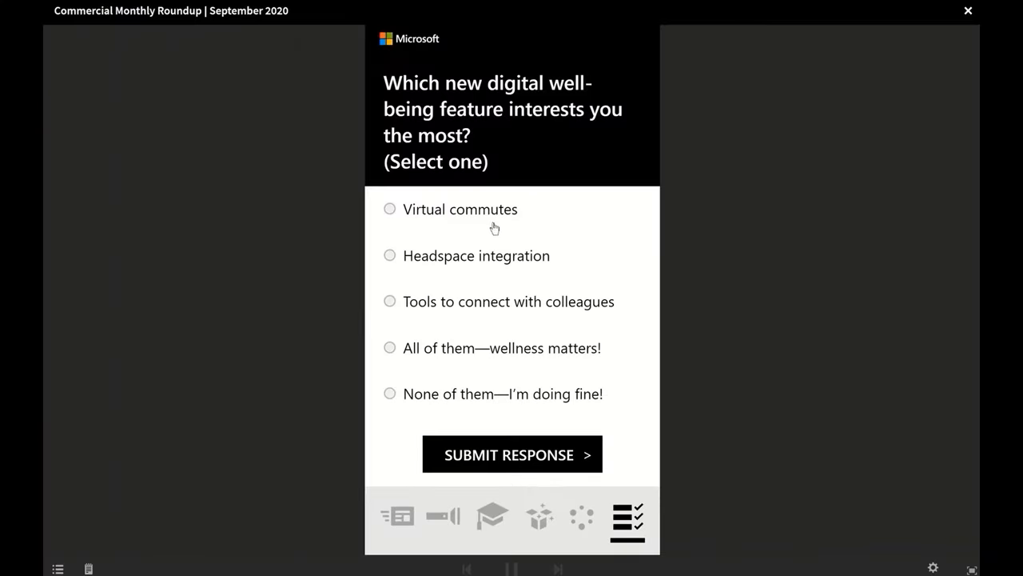
Step: Submit the poll response to complete the Commercial Monthly Roundup story
left_click(512, 454)
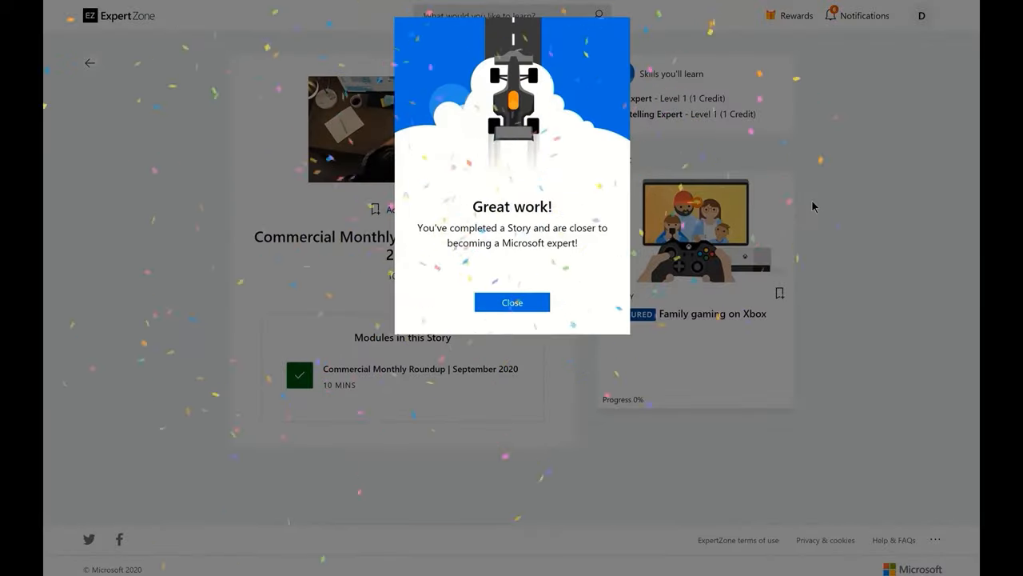